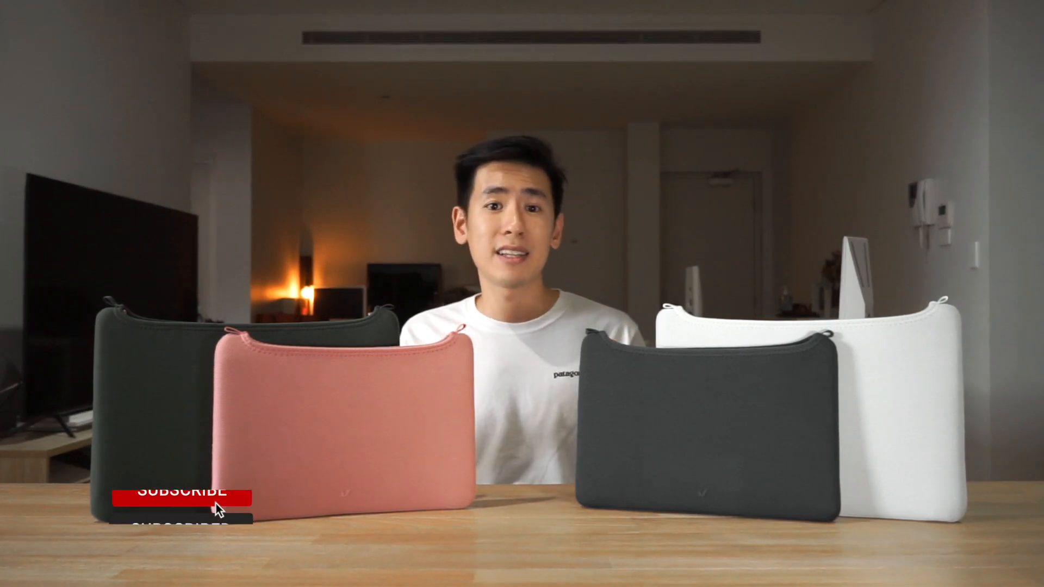
click(176, 493)
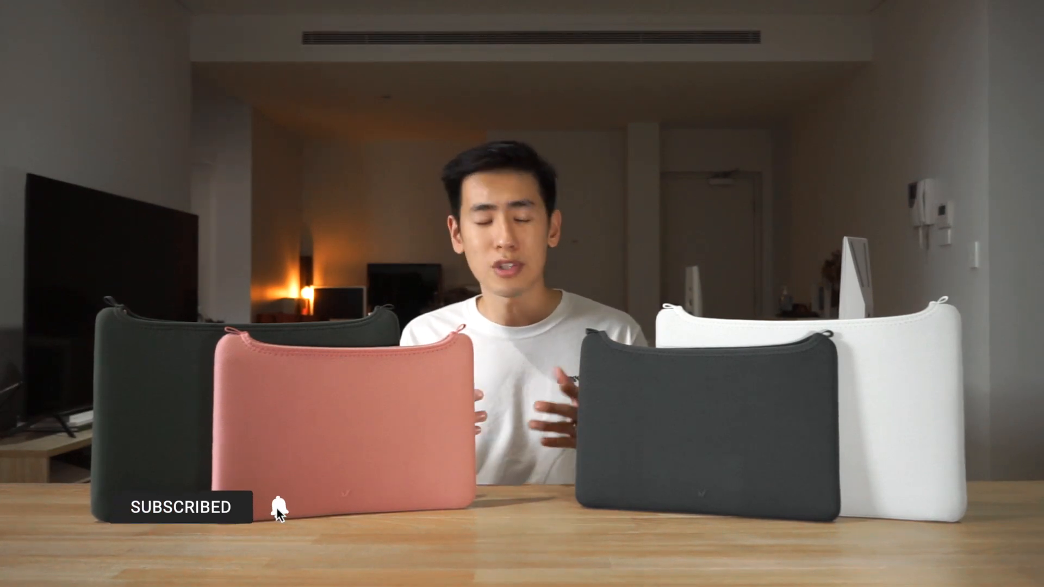